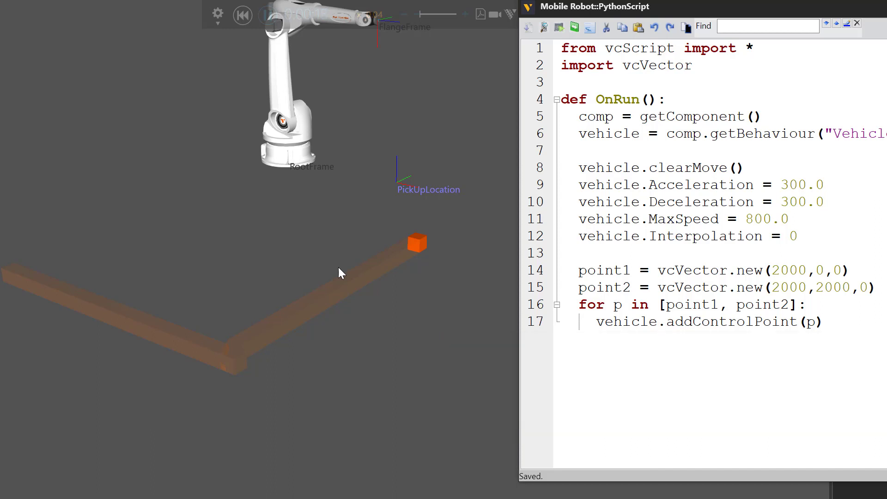
pyautogui.moveTo(396, 278)
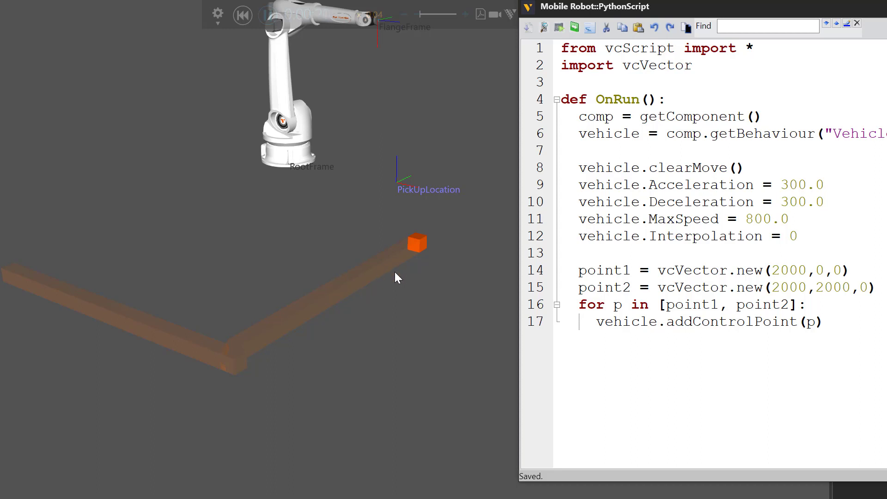
pyautogui.moveTo(24, 291)
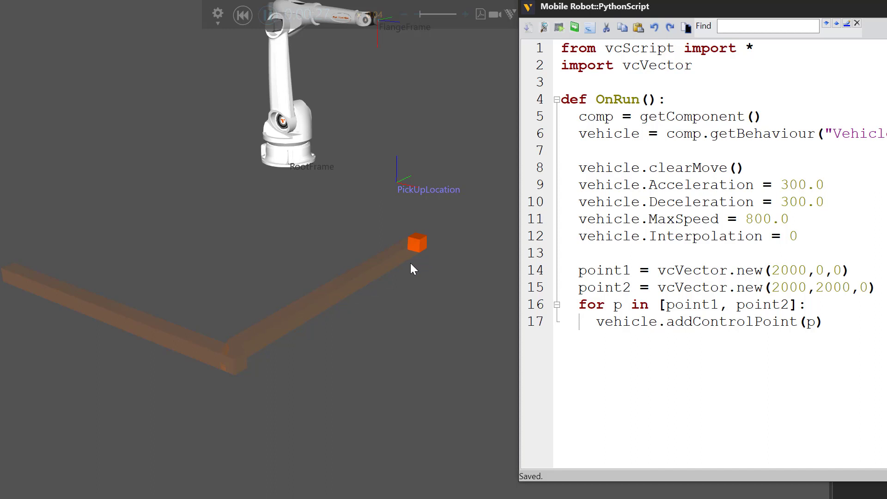
pyautogui.moveTo(422, 254)
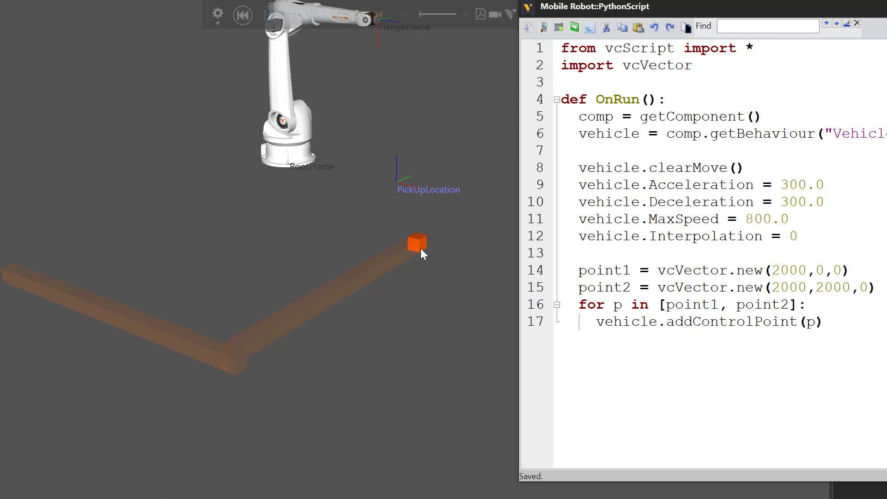
# Add 'print vehicle.TotalTime' and 'print vehicle.PathLength' below the control-point loop
pyautogui.click(266, 14)
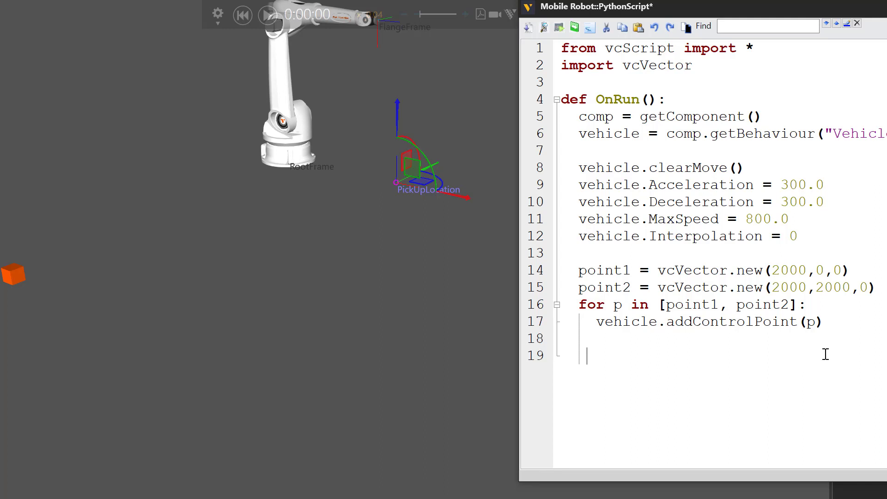
pyautogui.write('print veh')
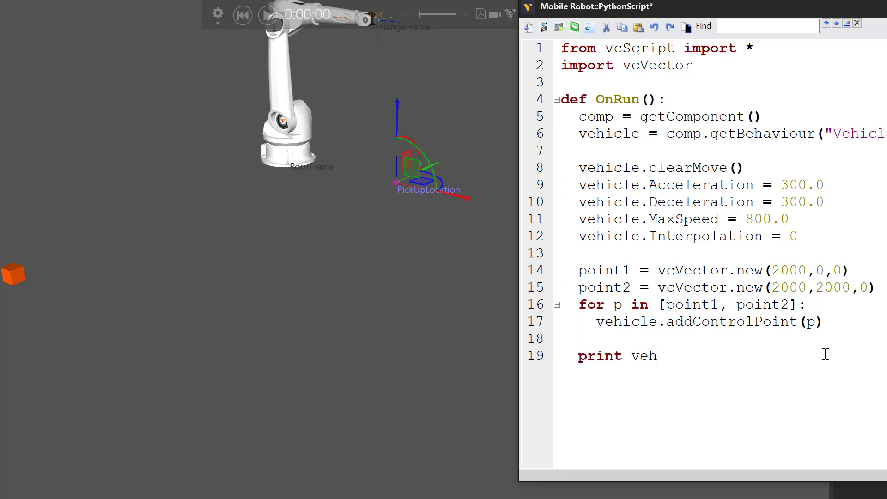
pyautogui.write('icle.Total')
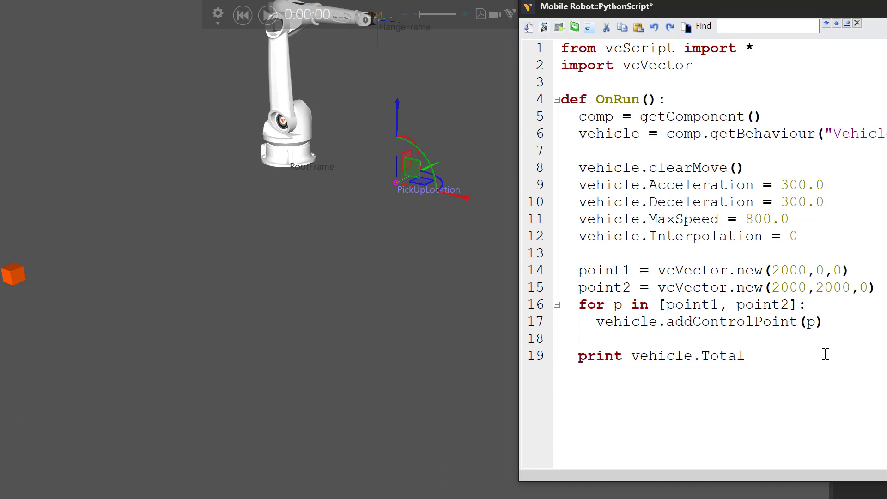
pyautogui.write('Time')
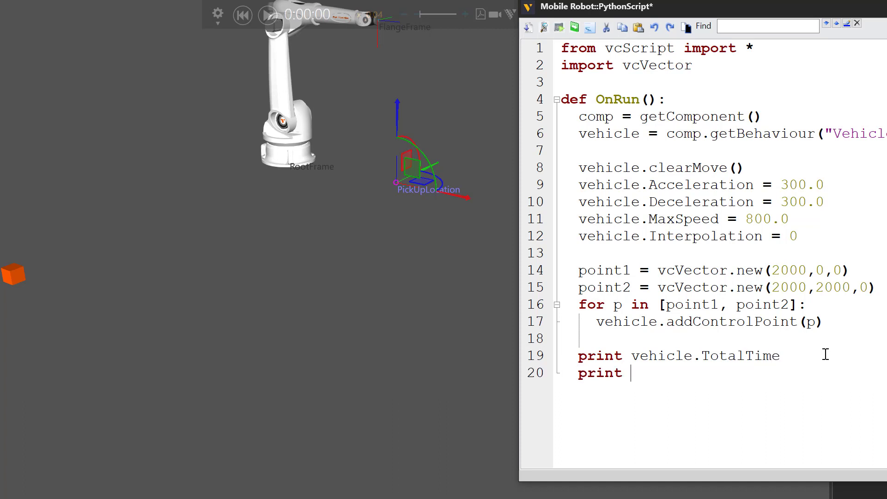
pyautogui.write('vehicle.')
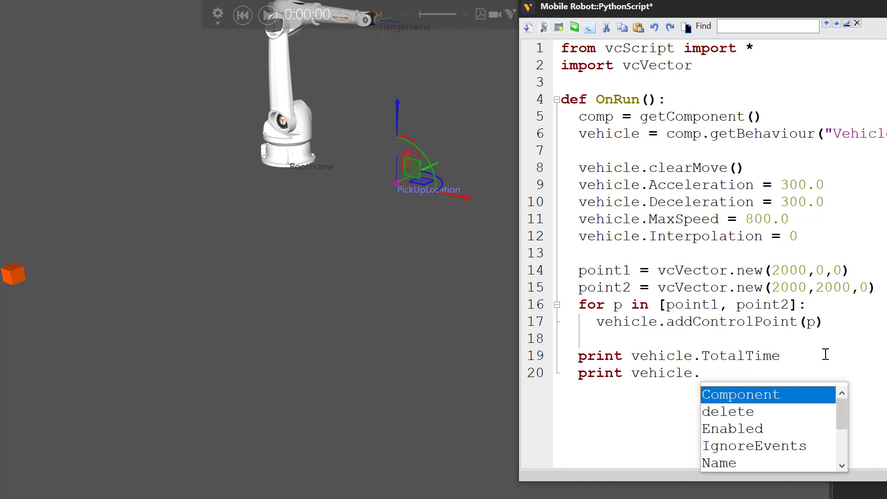
pyautogui.write('PathLength')
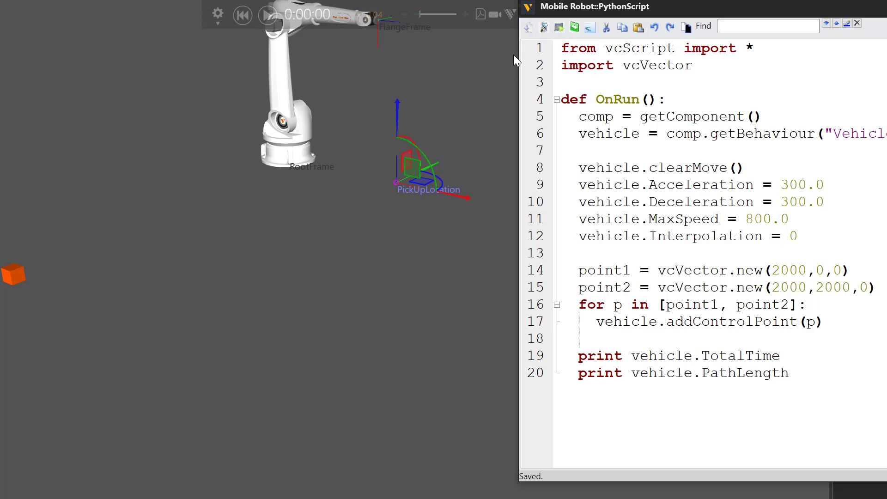
# Play the simulation and view the printed total time and path length in Output
pyautogui.click(266, 14)
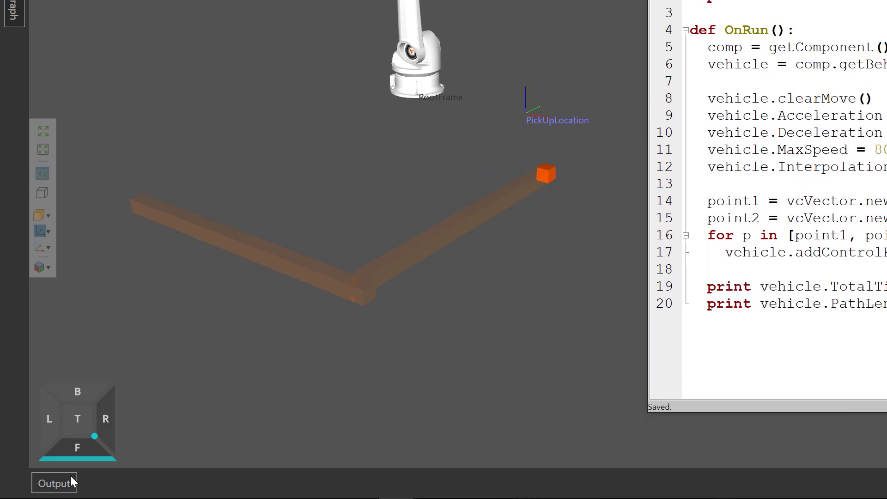
pyautogui.click(54, 482)
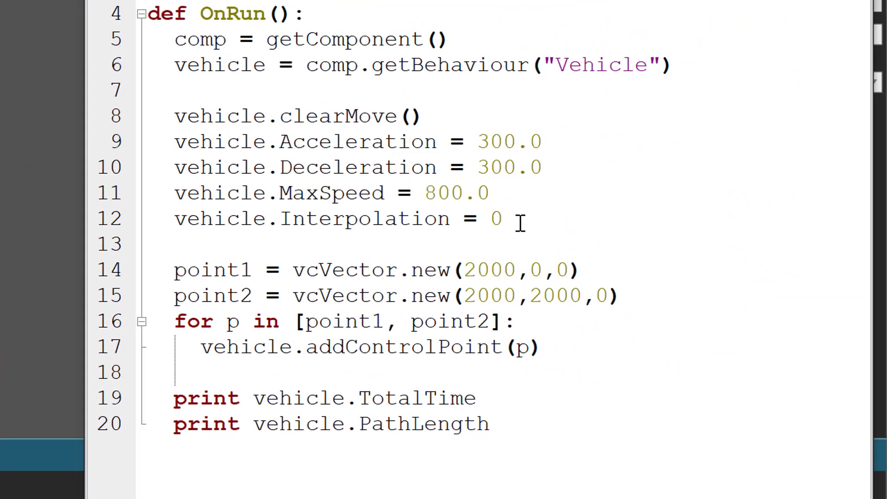
pyautogui.moveTo(564, 345)
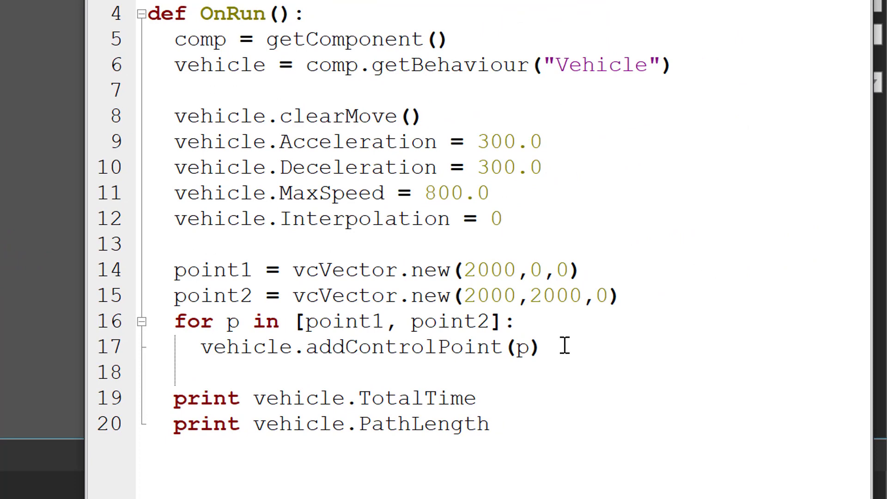
# Change vehicle.Interpolation from 0 to 0.6 in the script
pyautogui.click(500, 219)
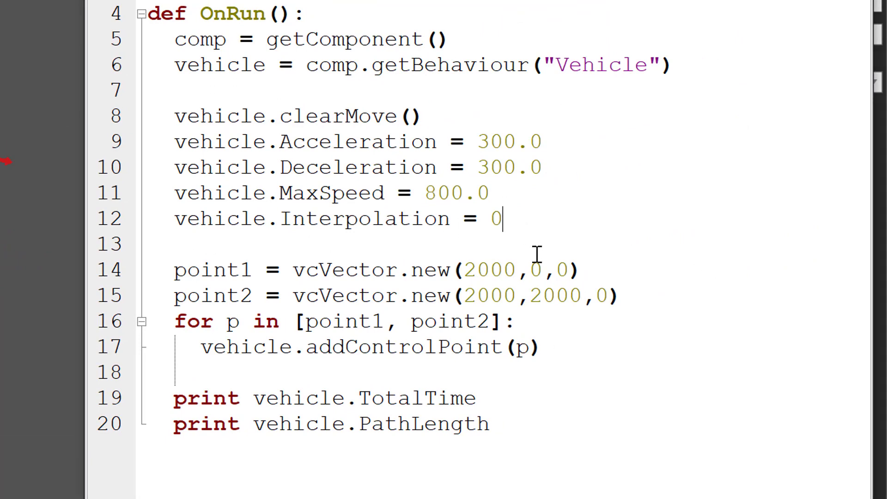
pyautogui.write('.6')
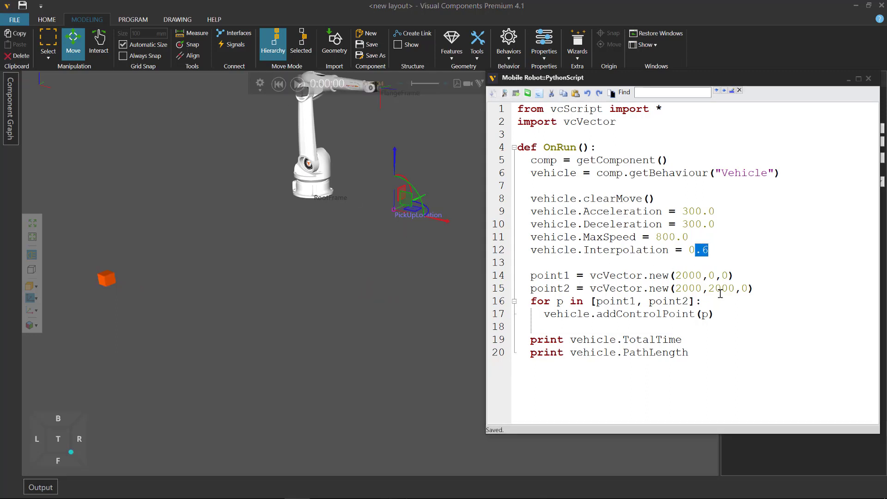
# Set Interpolation back to 0, then reset and replay the simulation
pyautogui.press('Delete')
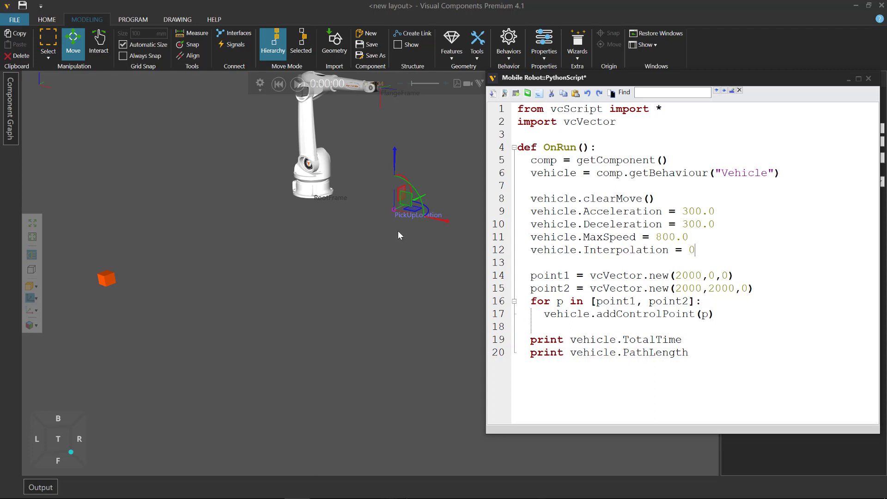
pyautogui.moveTo(325, 140)
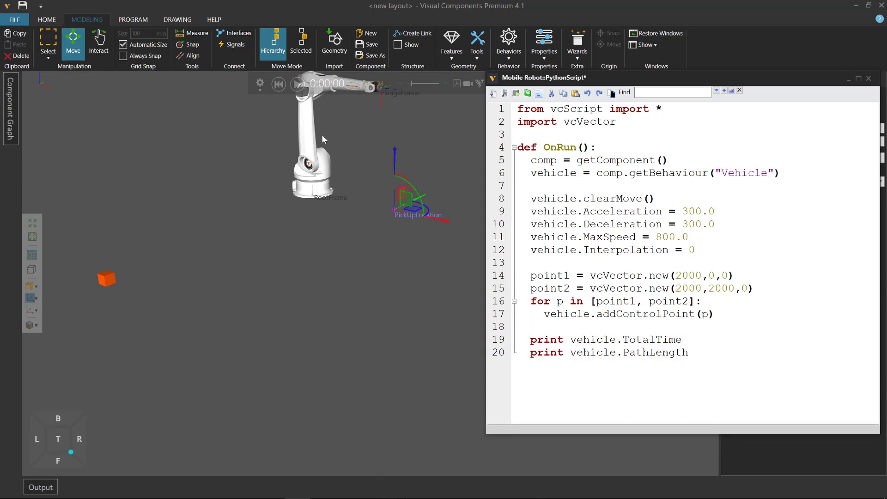
pyautogui.click(297, 84)
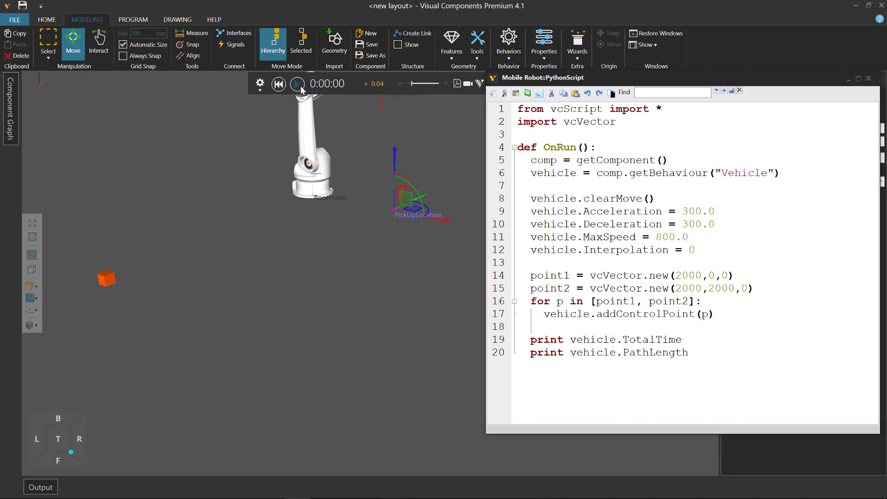
pyautogui.click(297, 84)
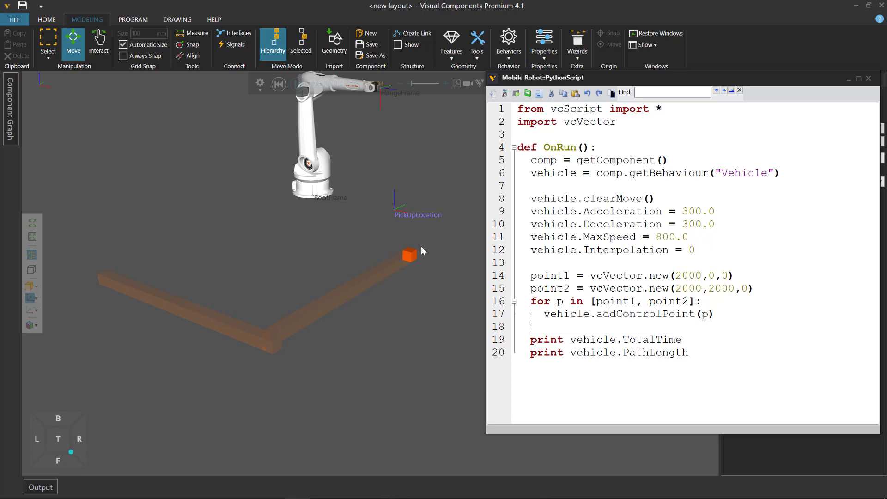
pyautogui.moveTo(262, 328)
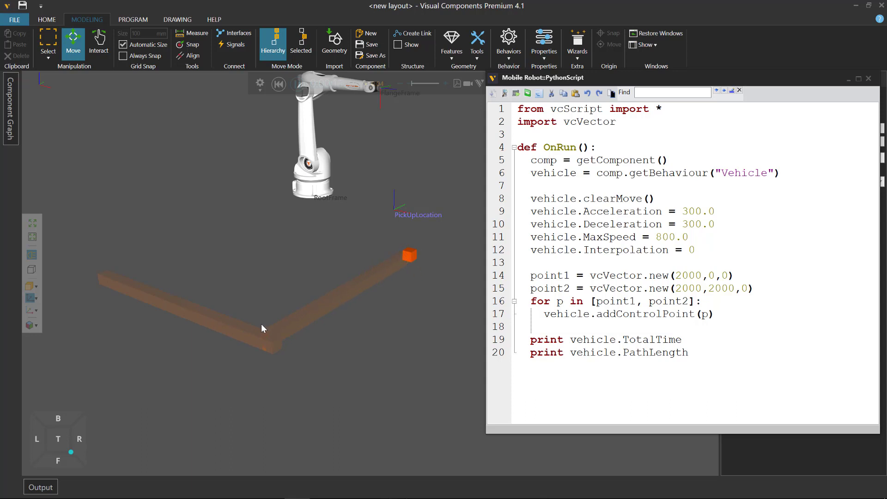
pyautogui.moveTo(272, 290)
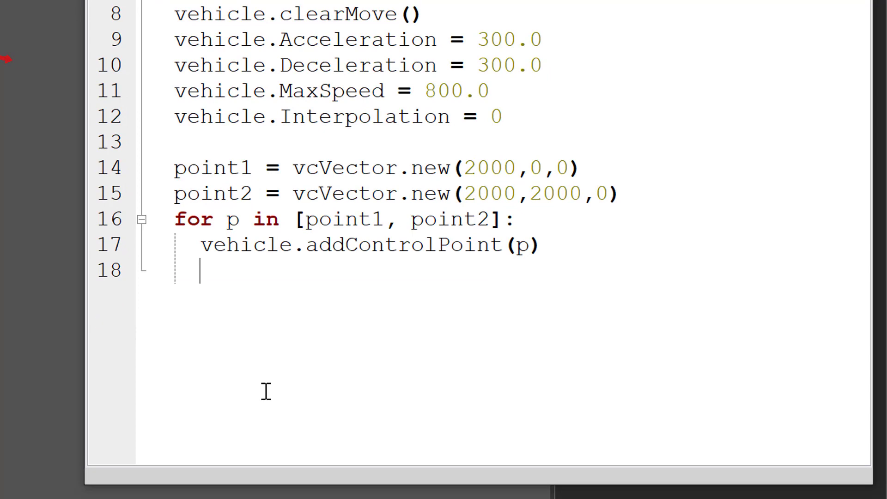
# Store vehicle.PathLength in d and add a vehicle.resetStopAtDistance() call
pyautogui.write('d =')
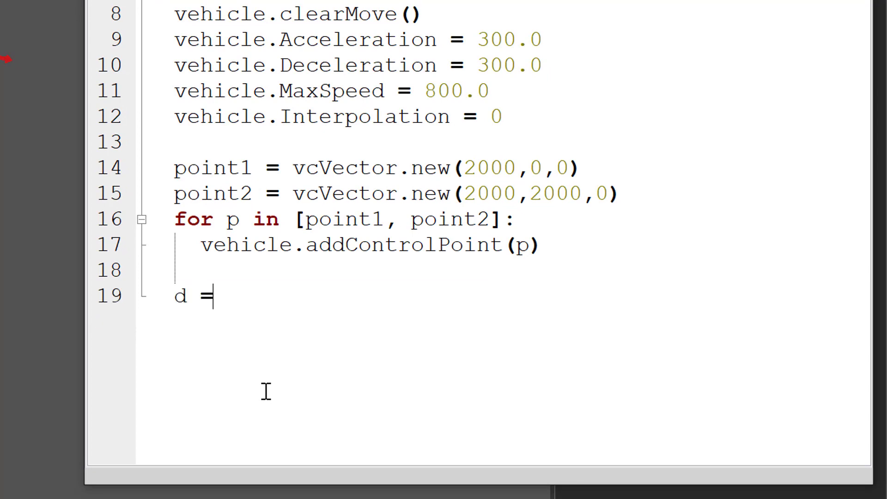
pyautogui.write('veh')
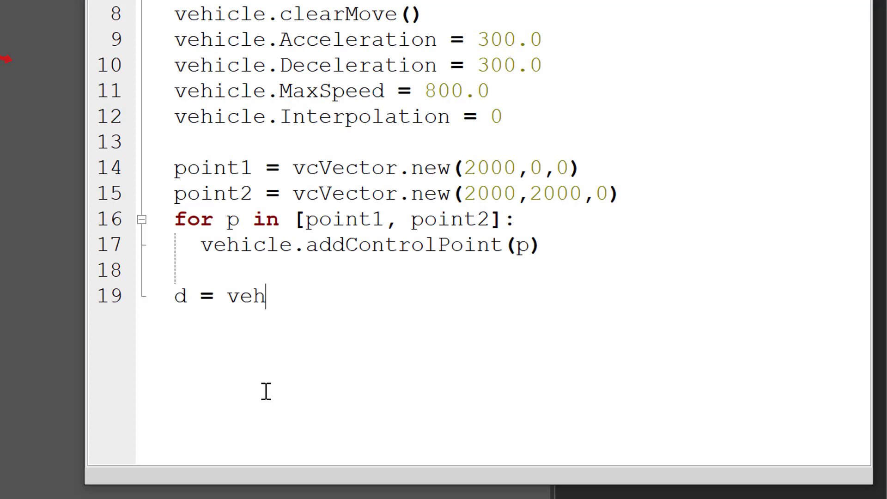
pyautogui.write('icle.PathLe')
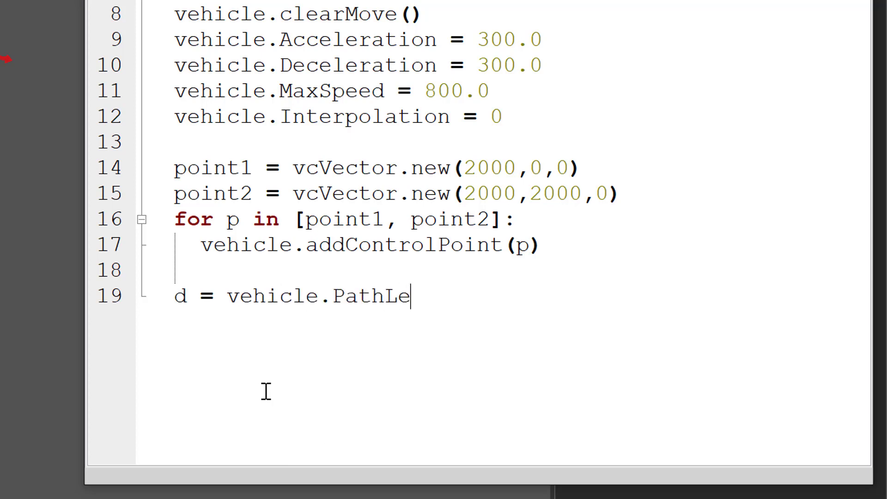
pyautogui.write('ngth')
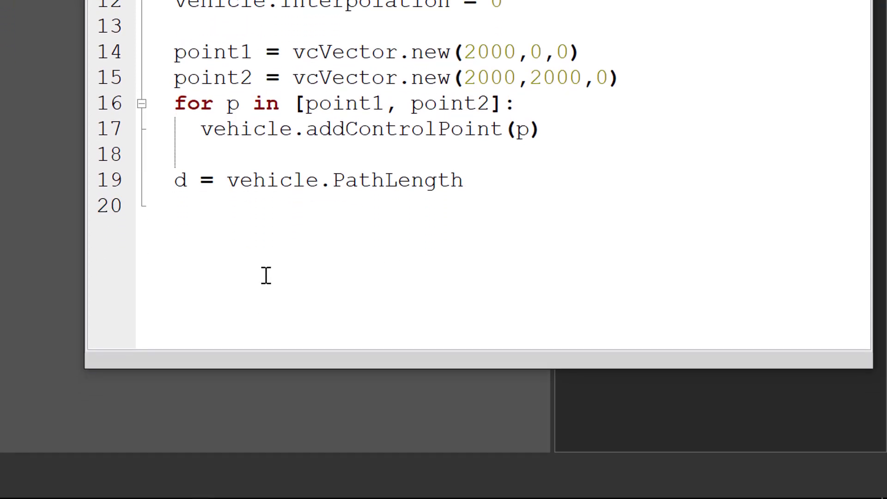
pyautogui.write('vehicle.')
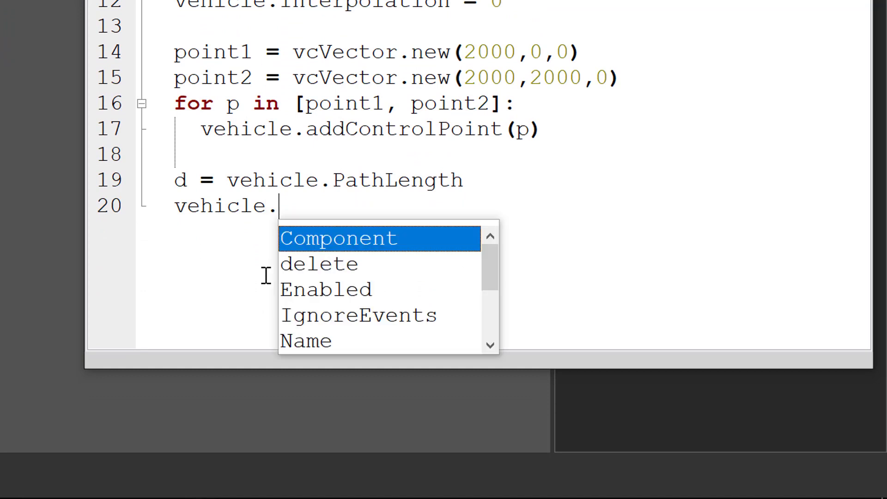
pyautogui.write('reset')
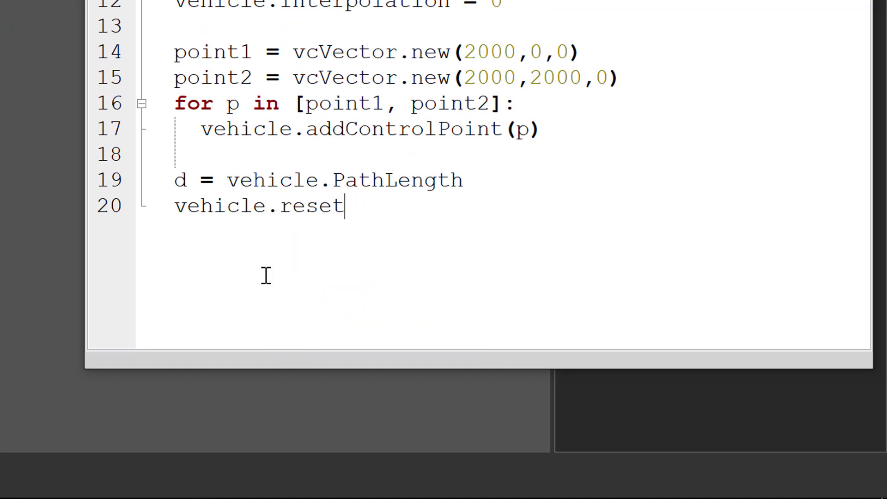
pyautogui.write('StopAtDistan')
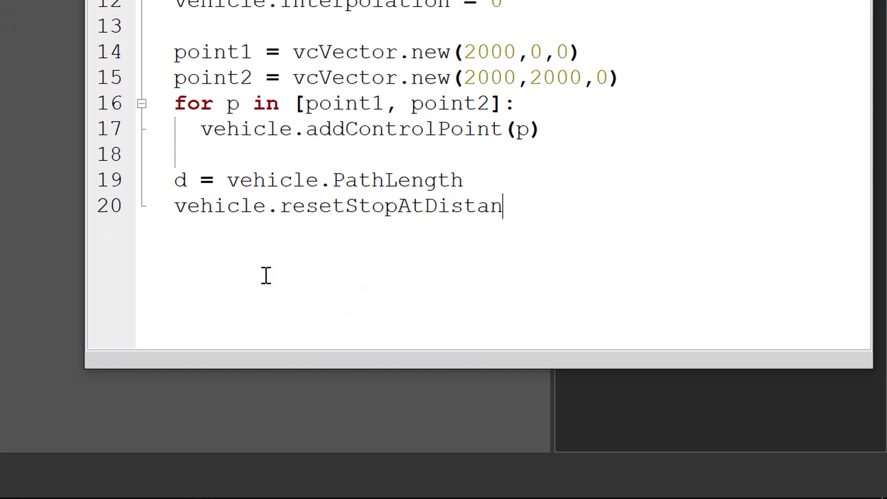
pyautogui.write('ce()')
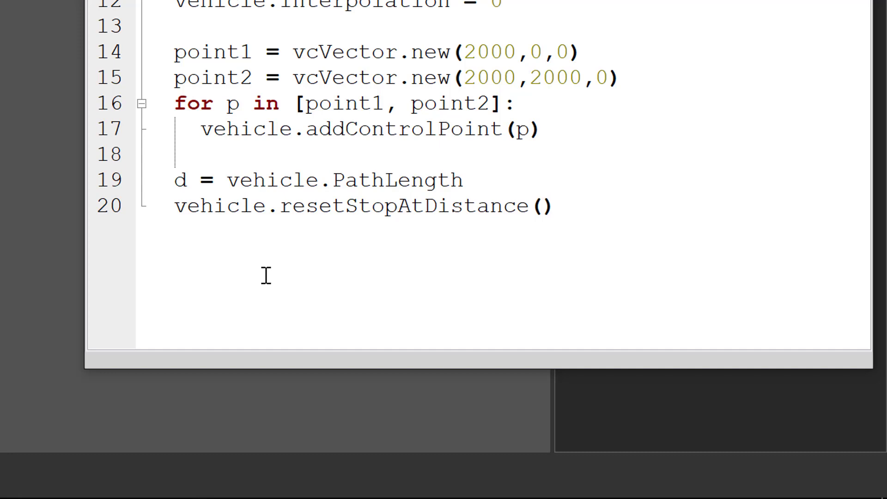
# Pass d/2 as the resetStopAtDistance argument
pyautogui.click(541, 205)
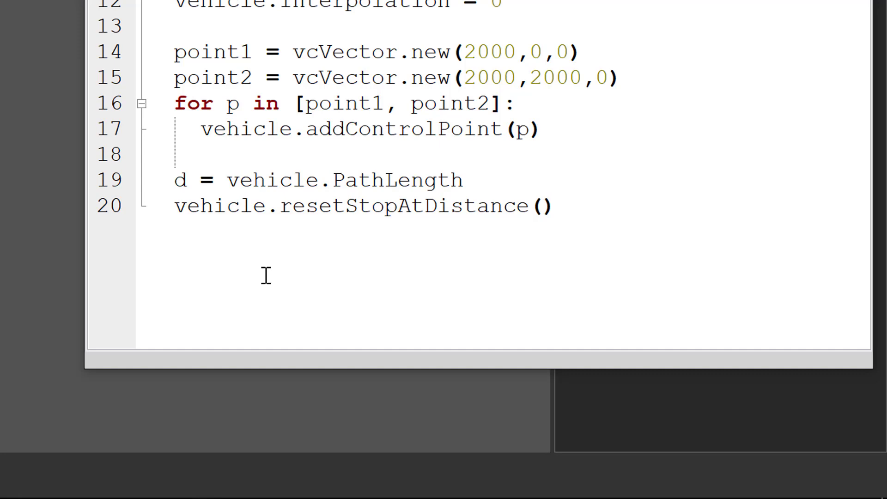
pyautogui.click(540, 205)
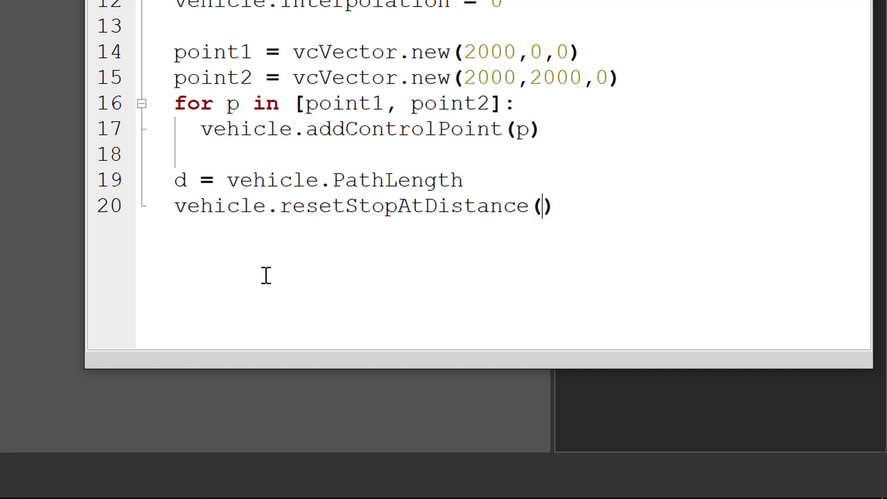
pyautogui.write('d/2')
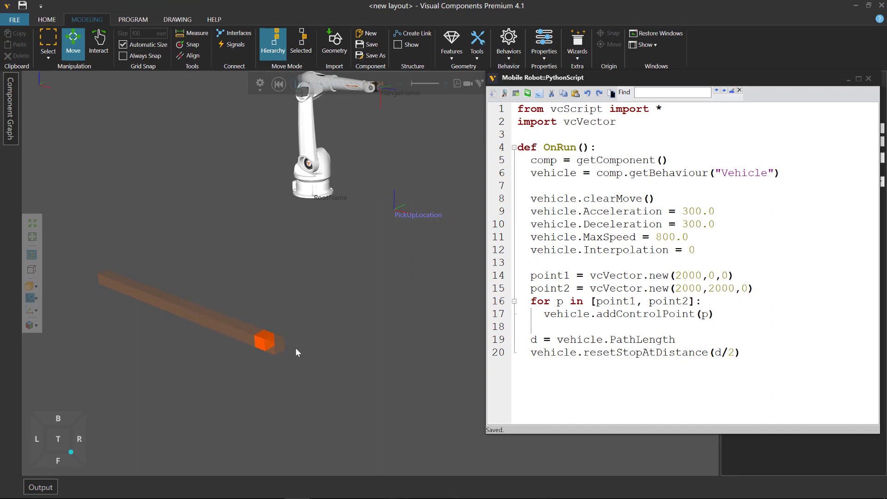
pyautogui.moveTo(300, 349)
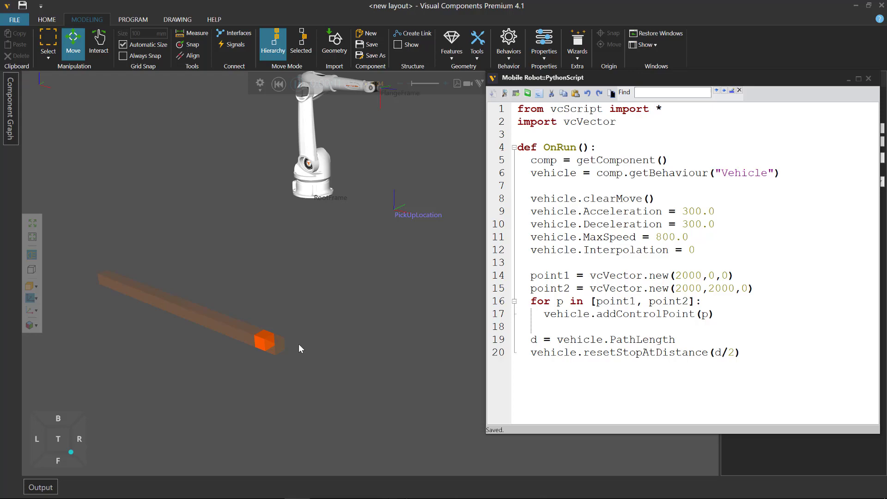
pyautogui.moveTo(320, 201)
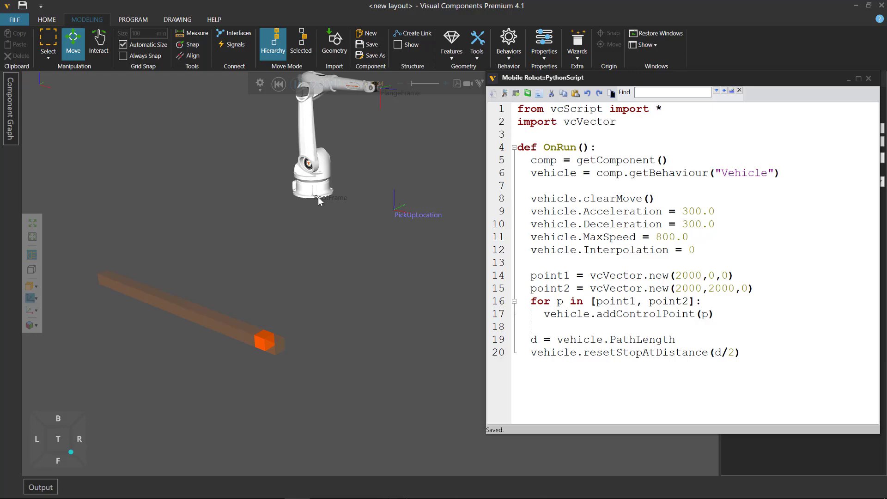
# Play the simulation to watch the vehicle halt partway along its route
pyautogui.click(297, 84)
pyautogui.write('t =')
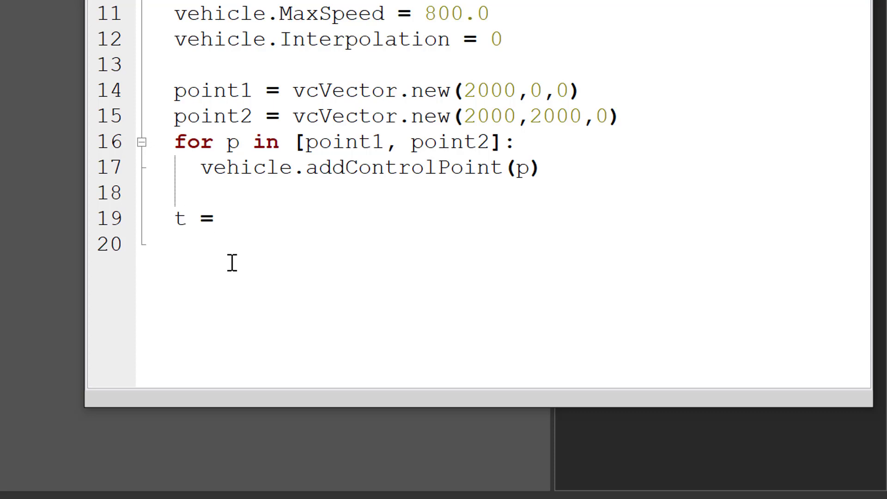
# Assign t = vehicle.TotalTime, then add delay(t/2) and vehicle.clearMove()
pyautogui.write('vehicle.TotalTim')
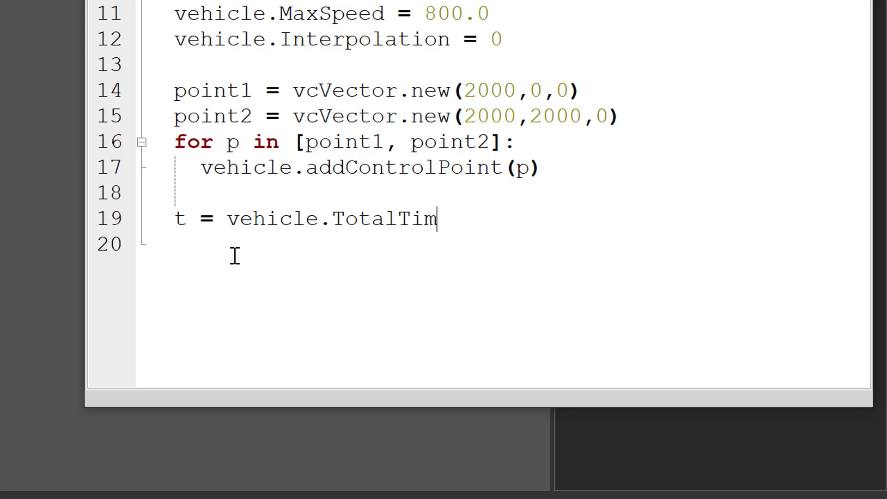
pyautogui.write('e')
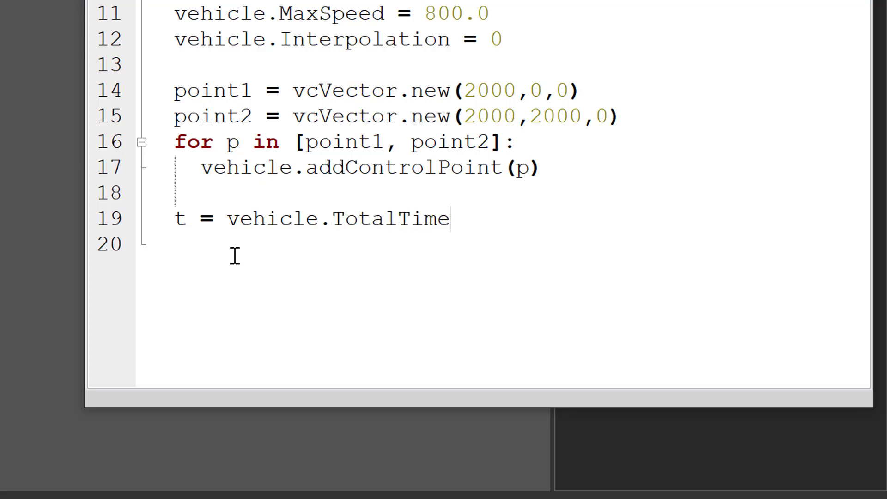
pyautogui.write('delay(')
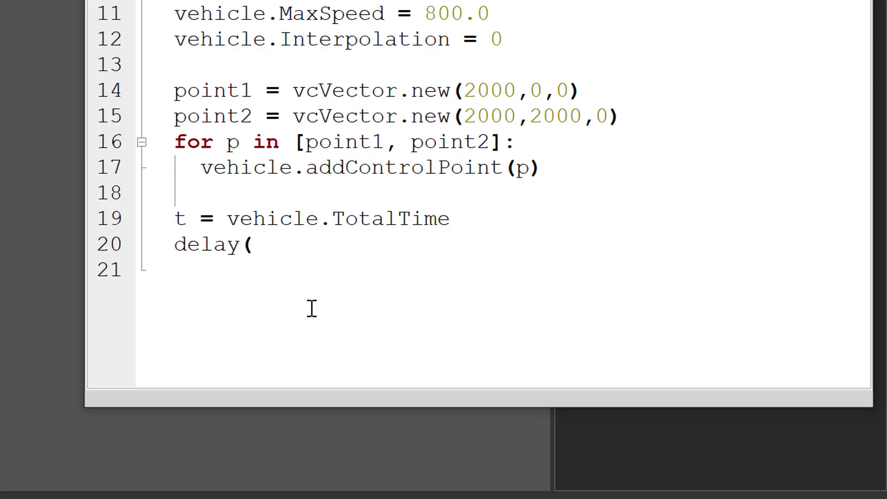
pyautogui.write('t/2')
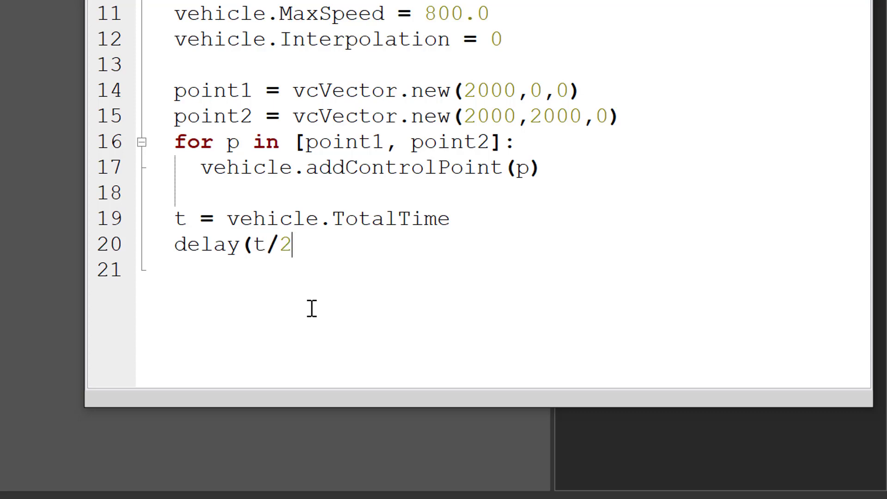
pyautogui.write(')')
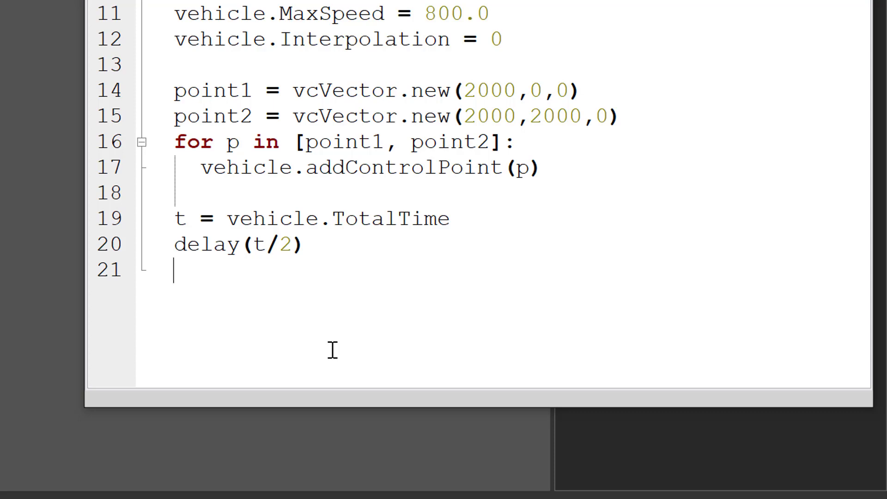
pyautogui.write('vehicle.')
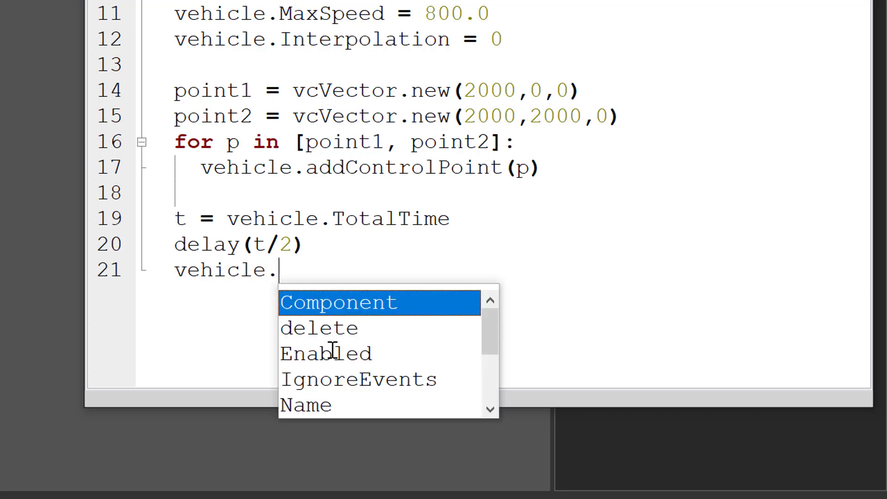
pyautogui.write('clearMove()')
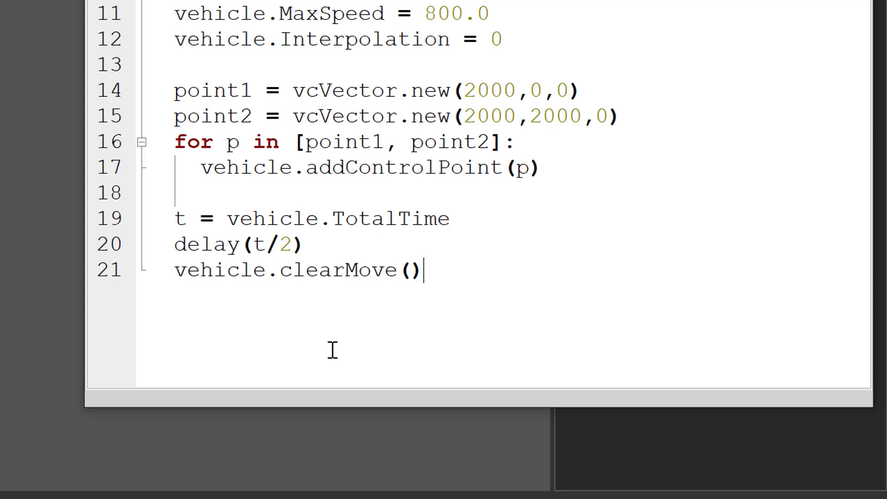
pyautogui.moveTo(364, 270)
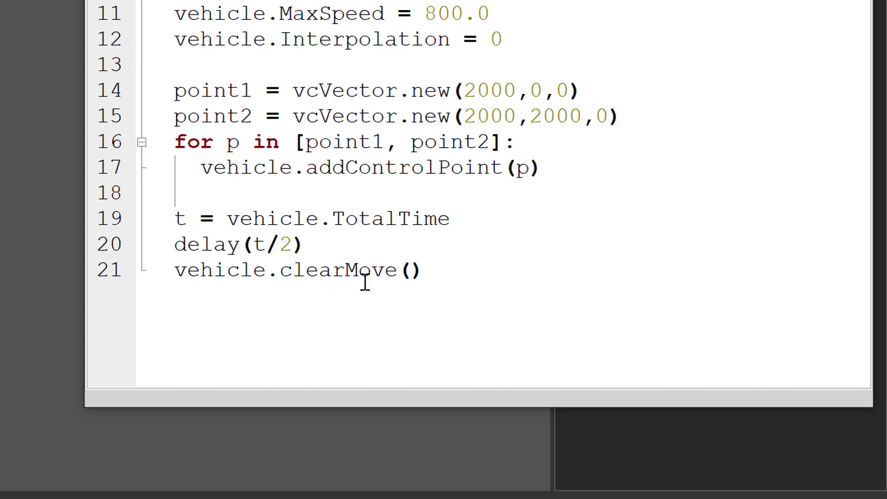
pyautogui.click(421, 269)
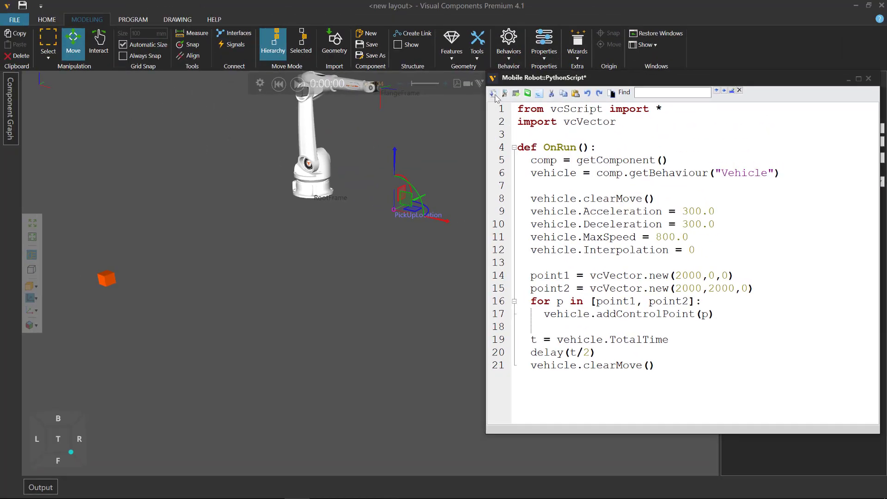
# Apply the script and play the simulation until the vehicle stops at half time
pyautogui.click(493, 94)
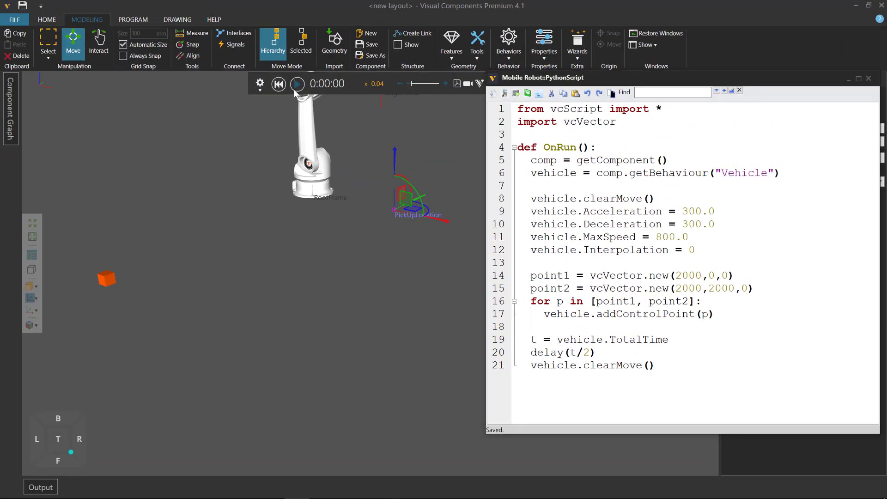
pyautogui.click(297, 83)
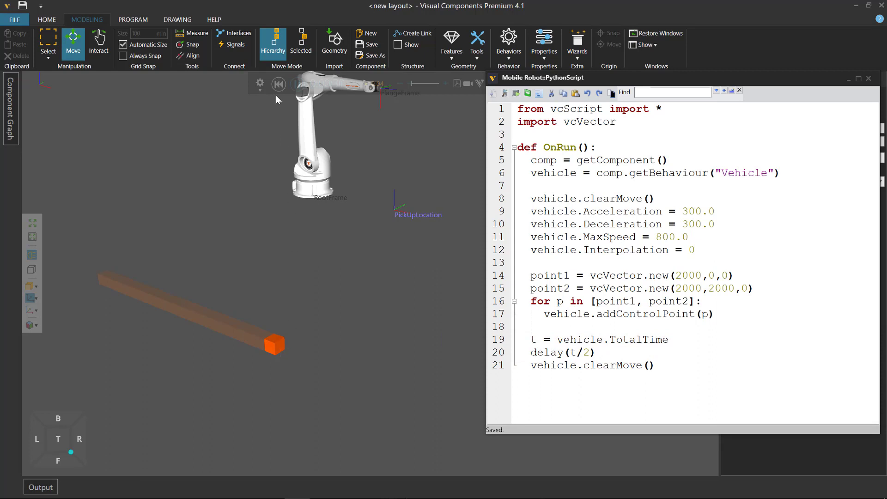
pyautogui.click(296, 84)
pyautogui.write('#')
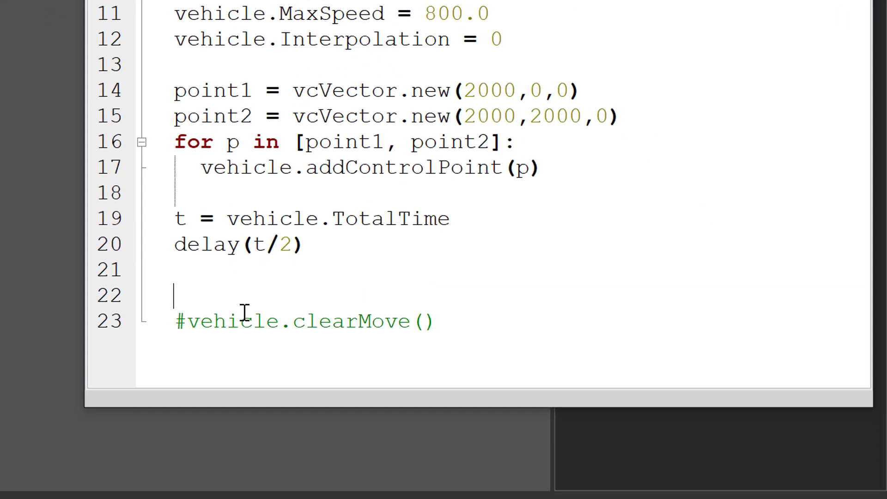
# Add vehicle.rePlan() after delay(t/2), replacing the clearMove call
pyautogui.write('vehicle.rePlan(')
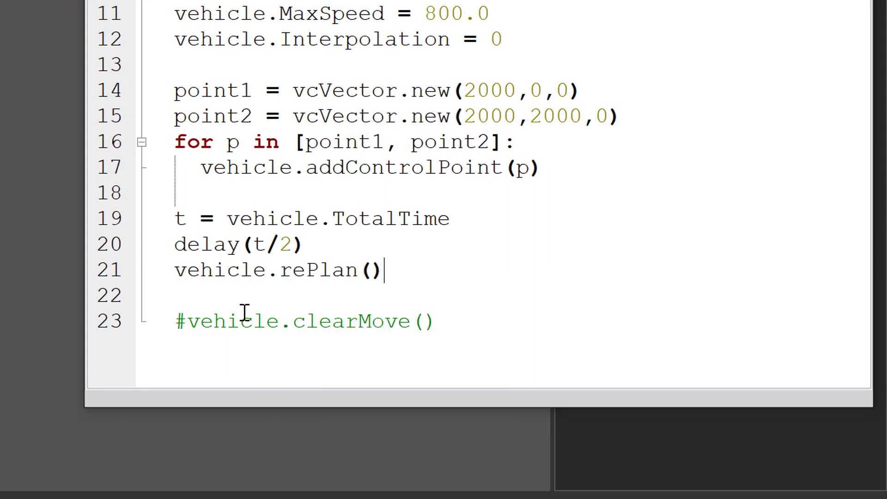
pyautogui.doubleClick(314, 270)
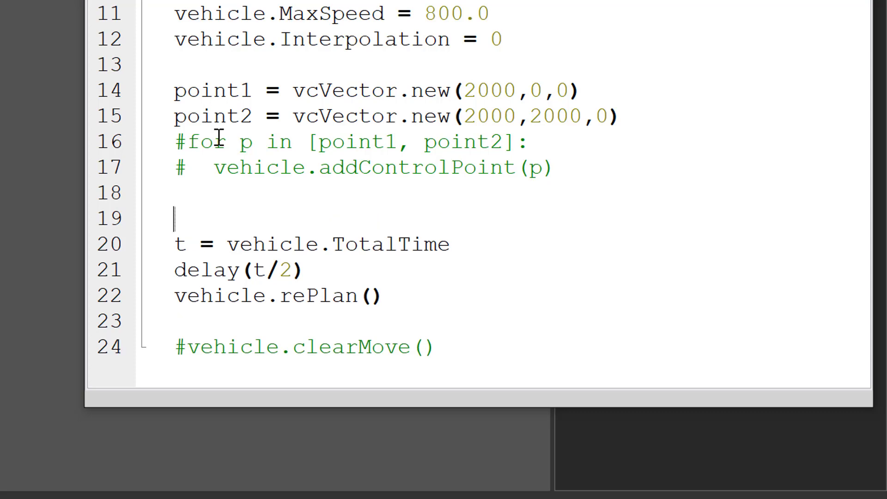
# Add vehicle.addControlPoint(point1) before the half-time delay
pyautogui.write('vehicle.')
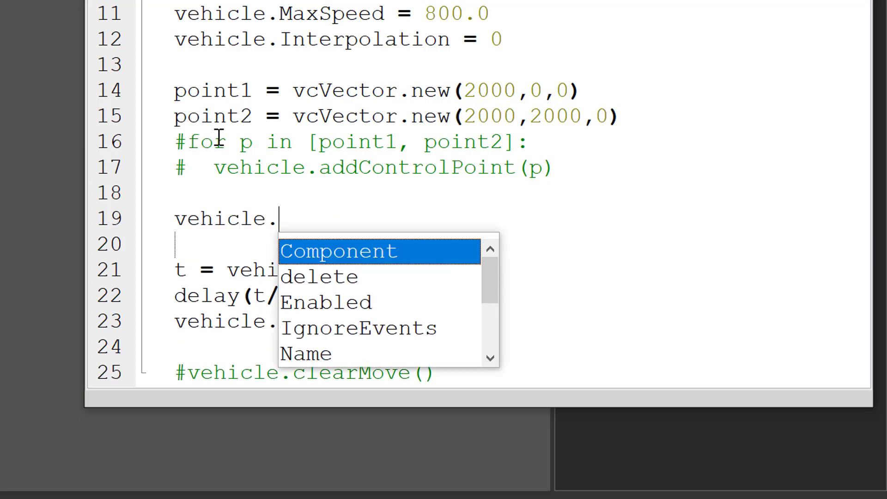
pyautogui.write('addControlPoint(')
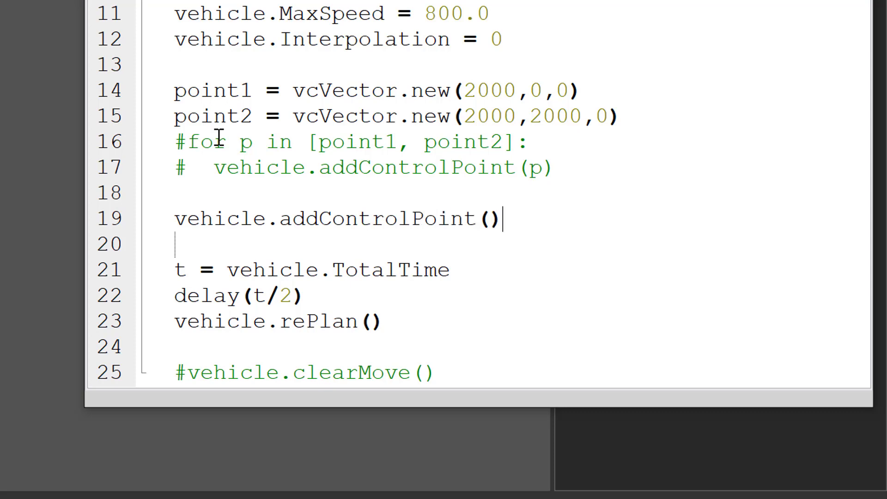
pyautogui.write('point1')
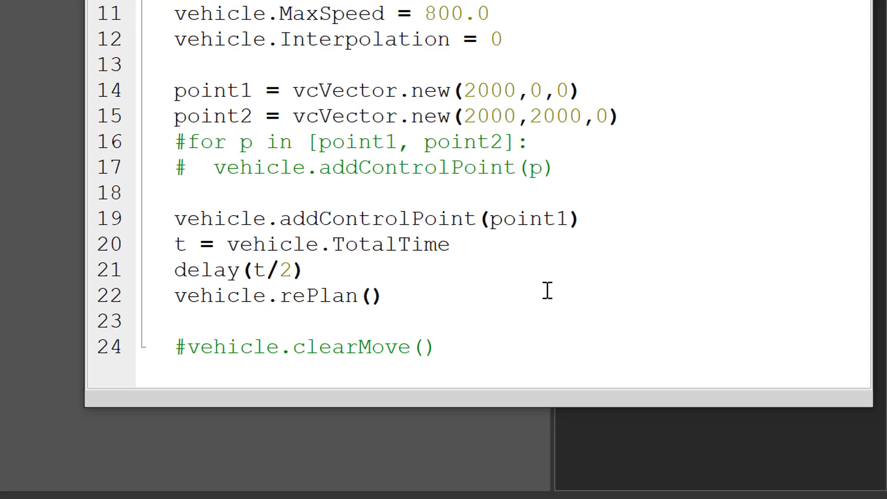
# Add vehicle.addControlPoint(point2) after the rePlan call
pyautogui.write('vehicle.')
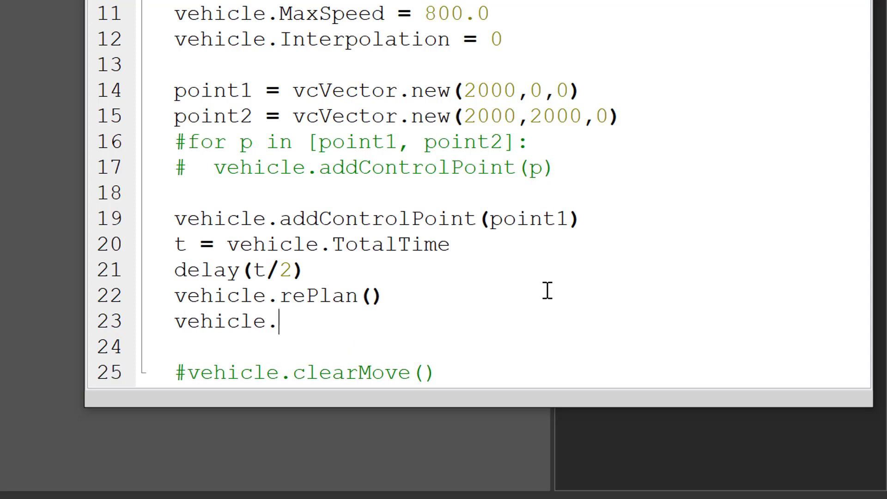
pyautogui.write('ad')
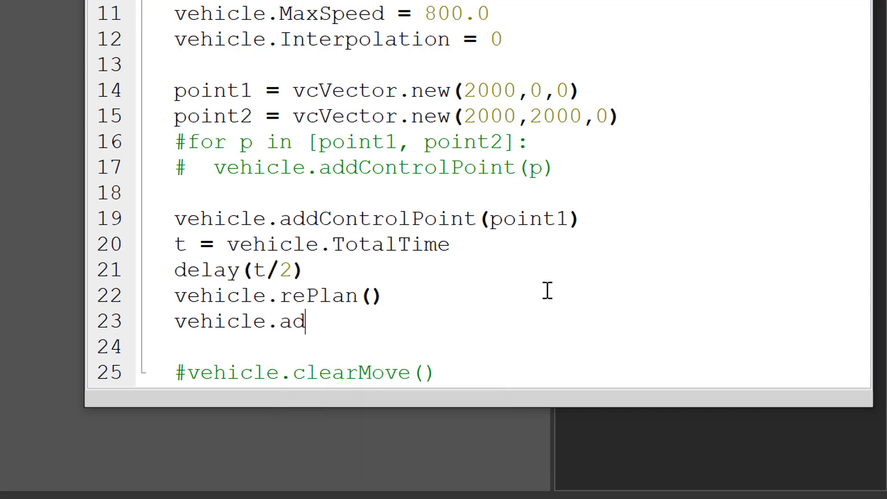
pyautogui.write('dControlPoint')
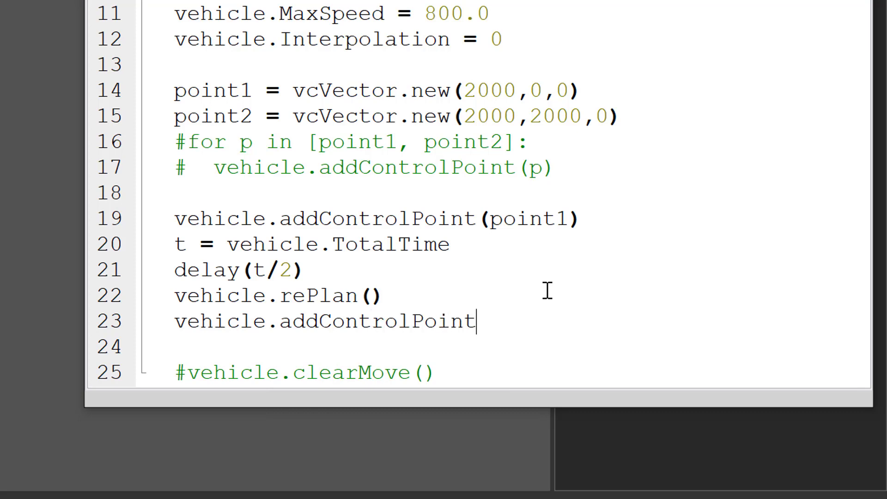
pyautogui.write('(point)')
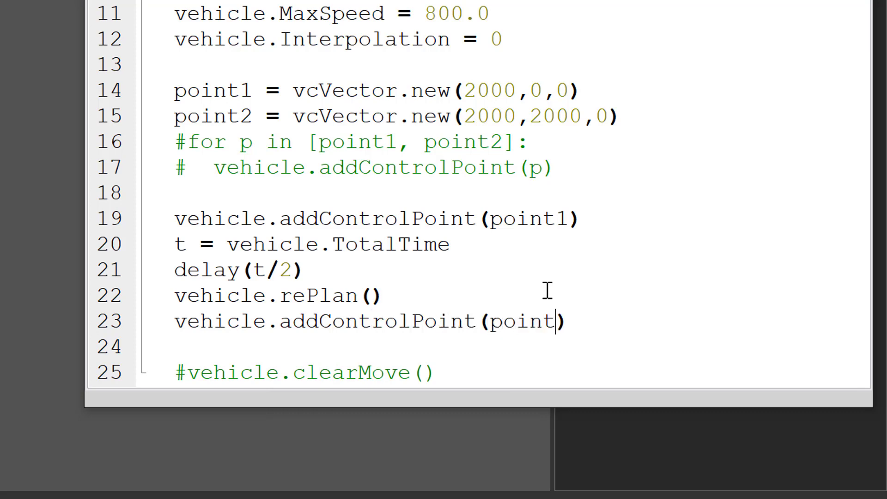
pyautogui.write('2')
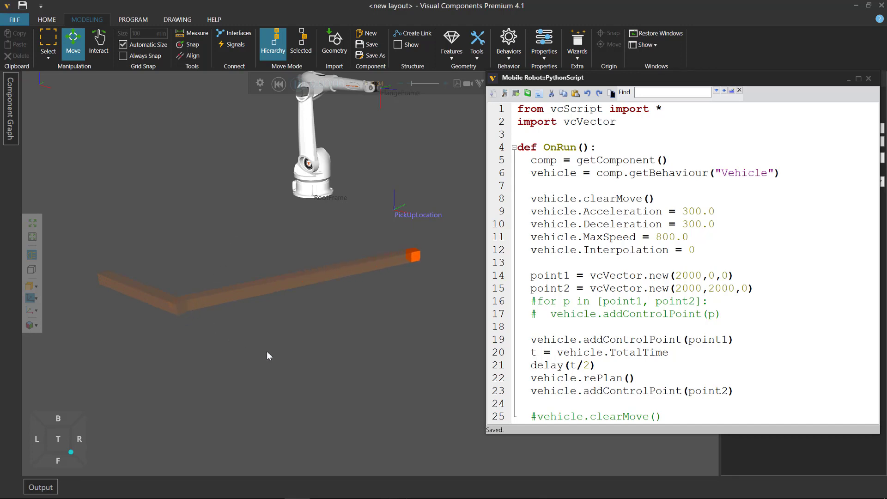
pyautogui.moveTo(179, 315)
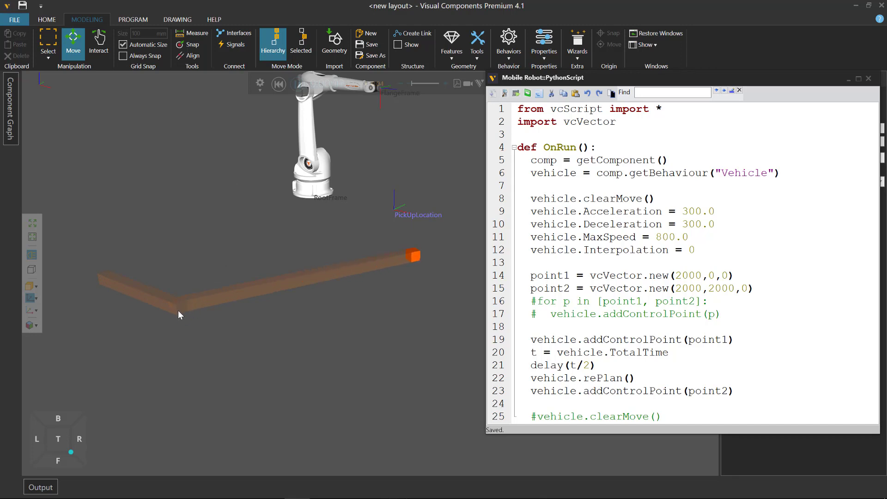